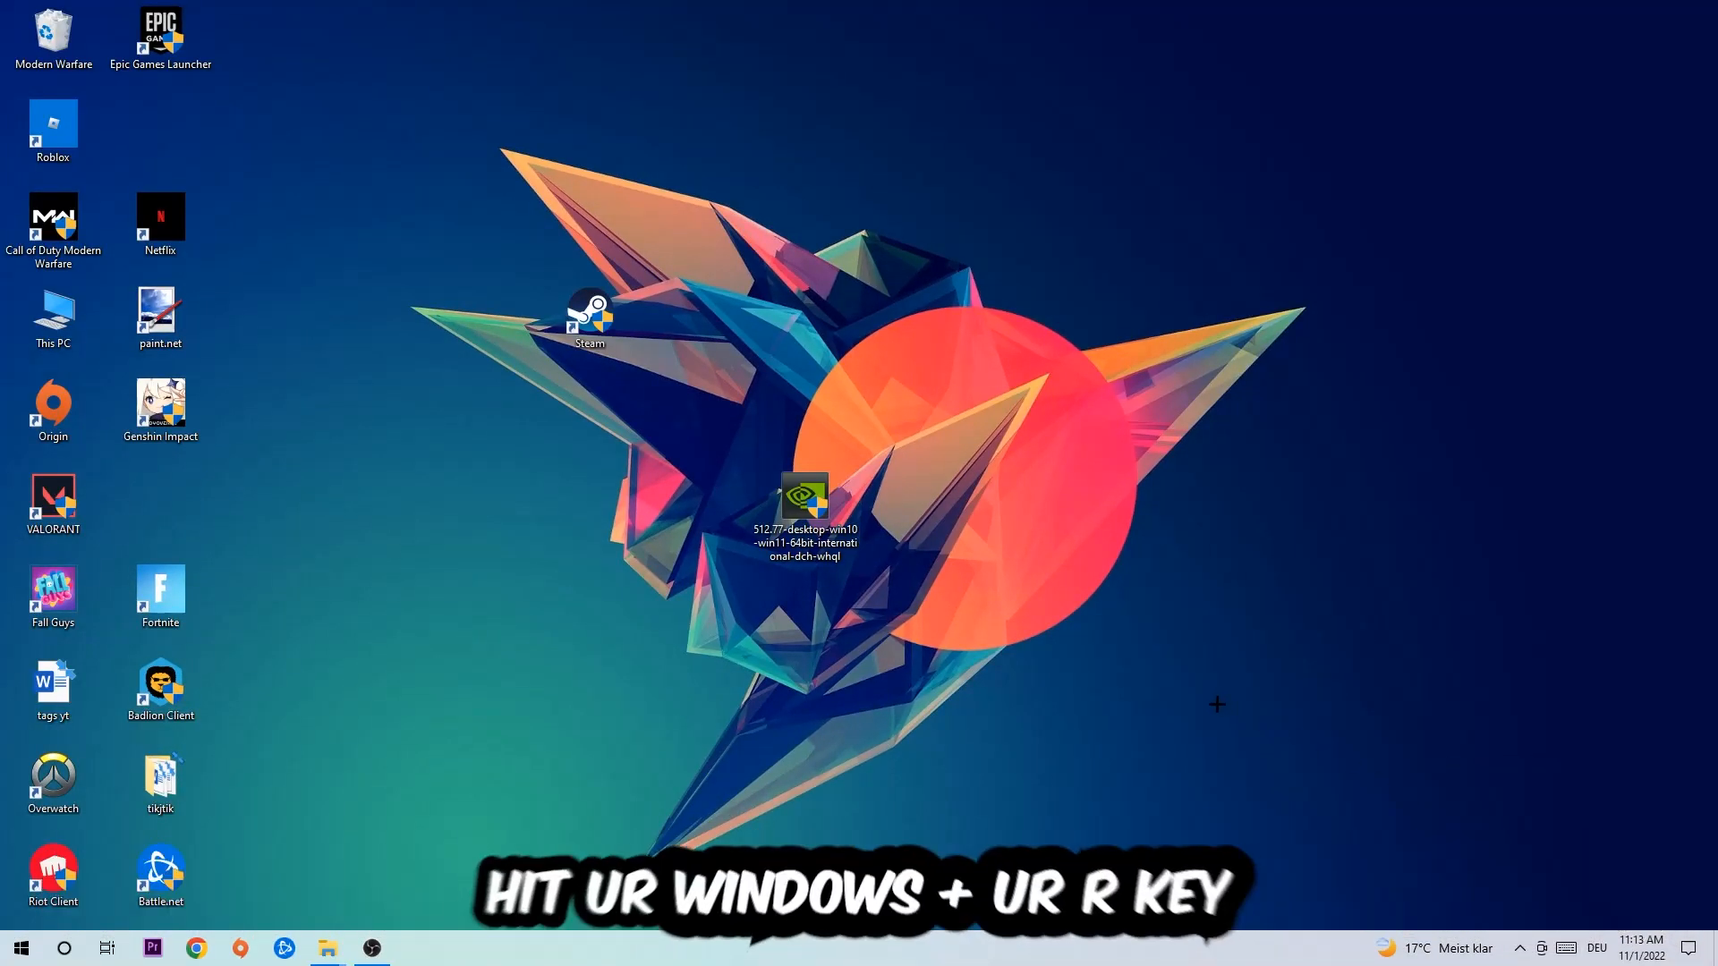
# Step: Run cmd from the Run box to open a Command Prompt window
pyautogui.press('win+r')
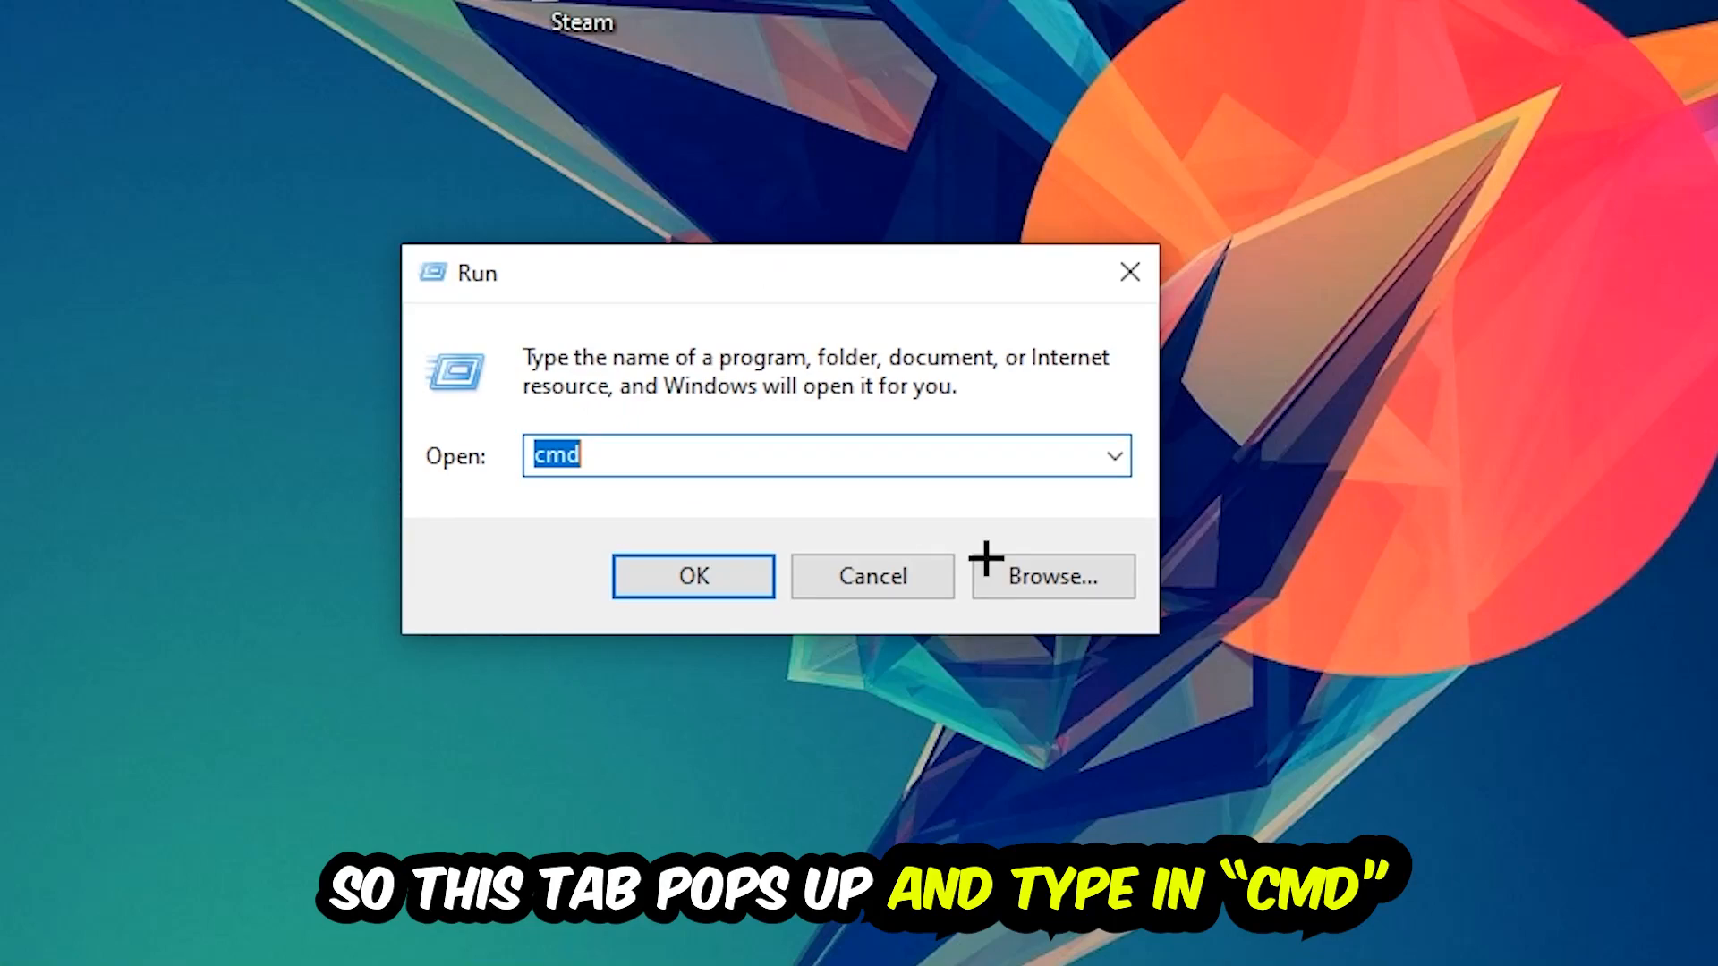
pyautogui.click(693, 575)
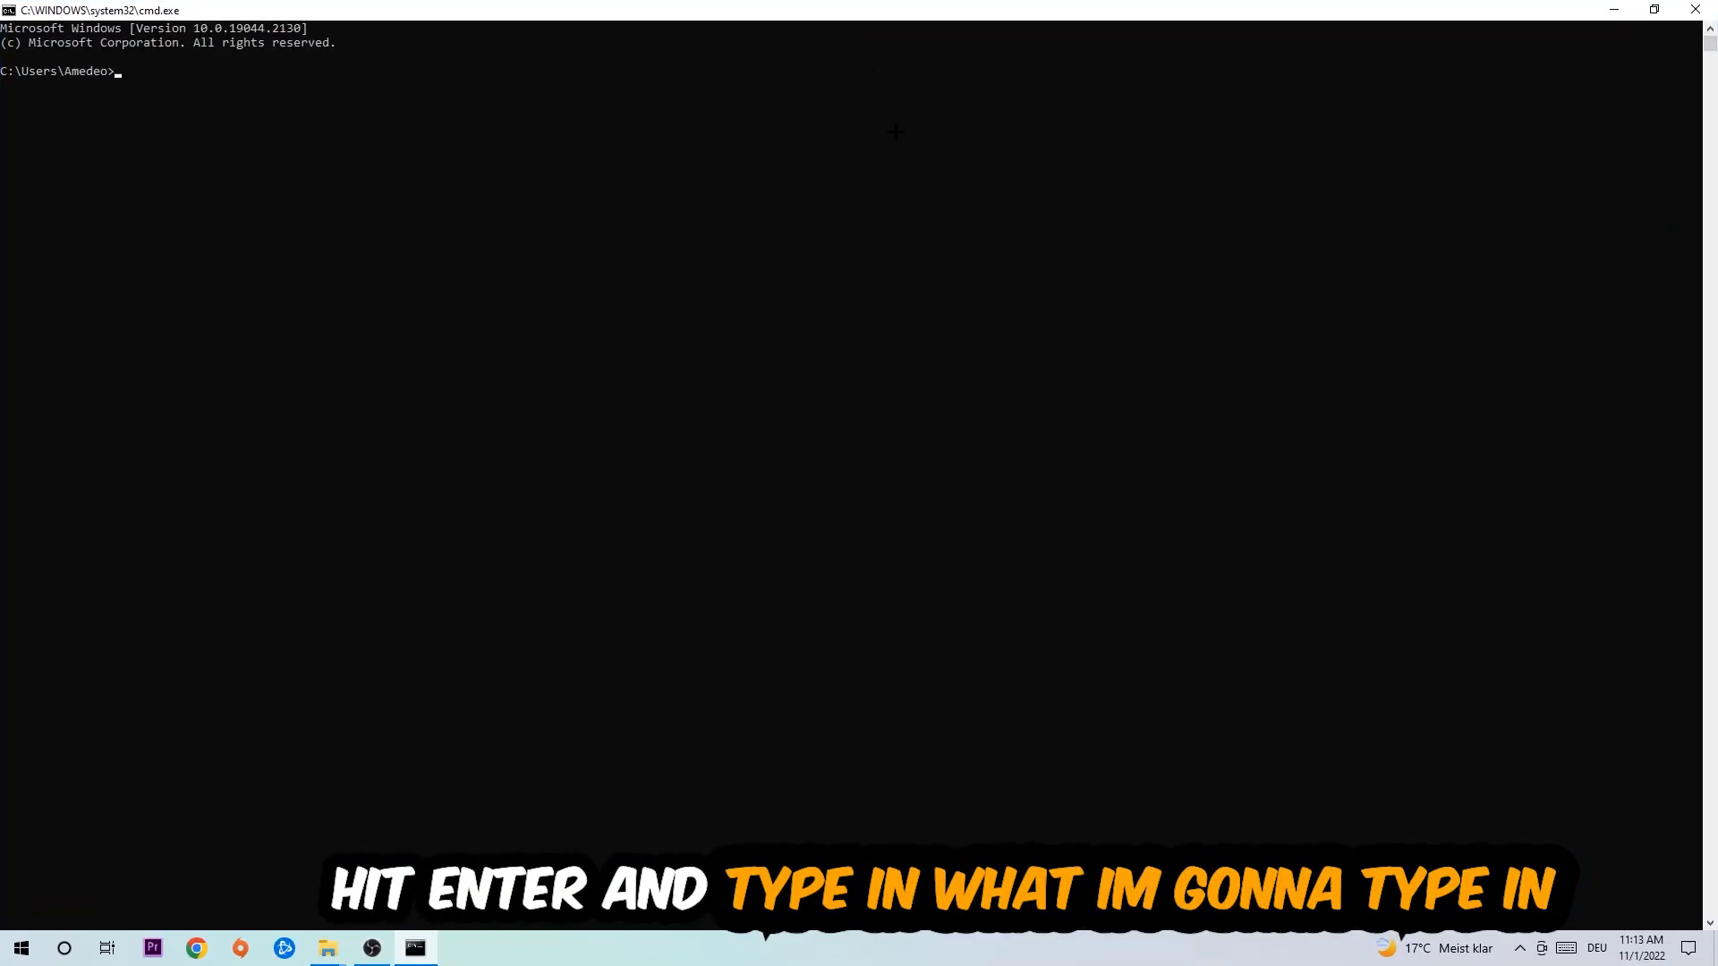
# Step: Enter ipconfig /flushdns to clear the DNS resolver cache
pyautogui.write('ipc')
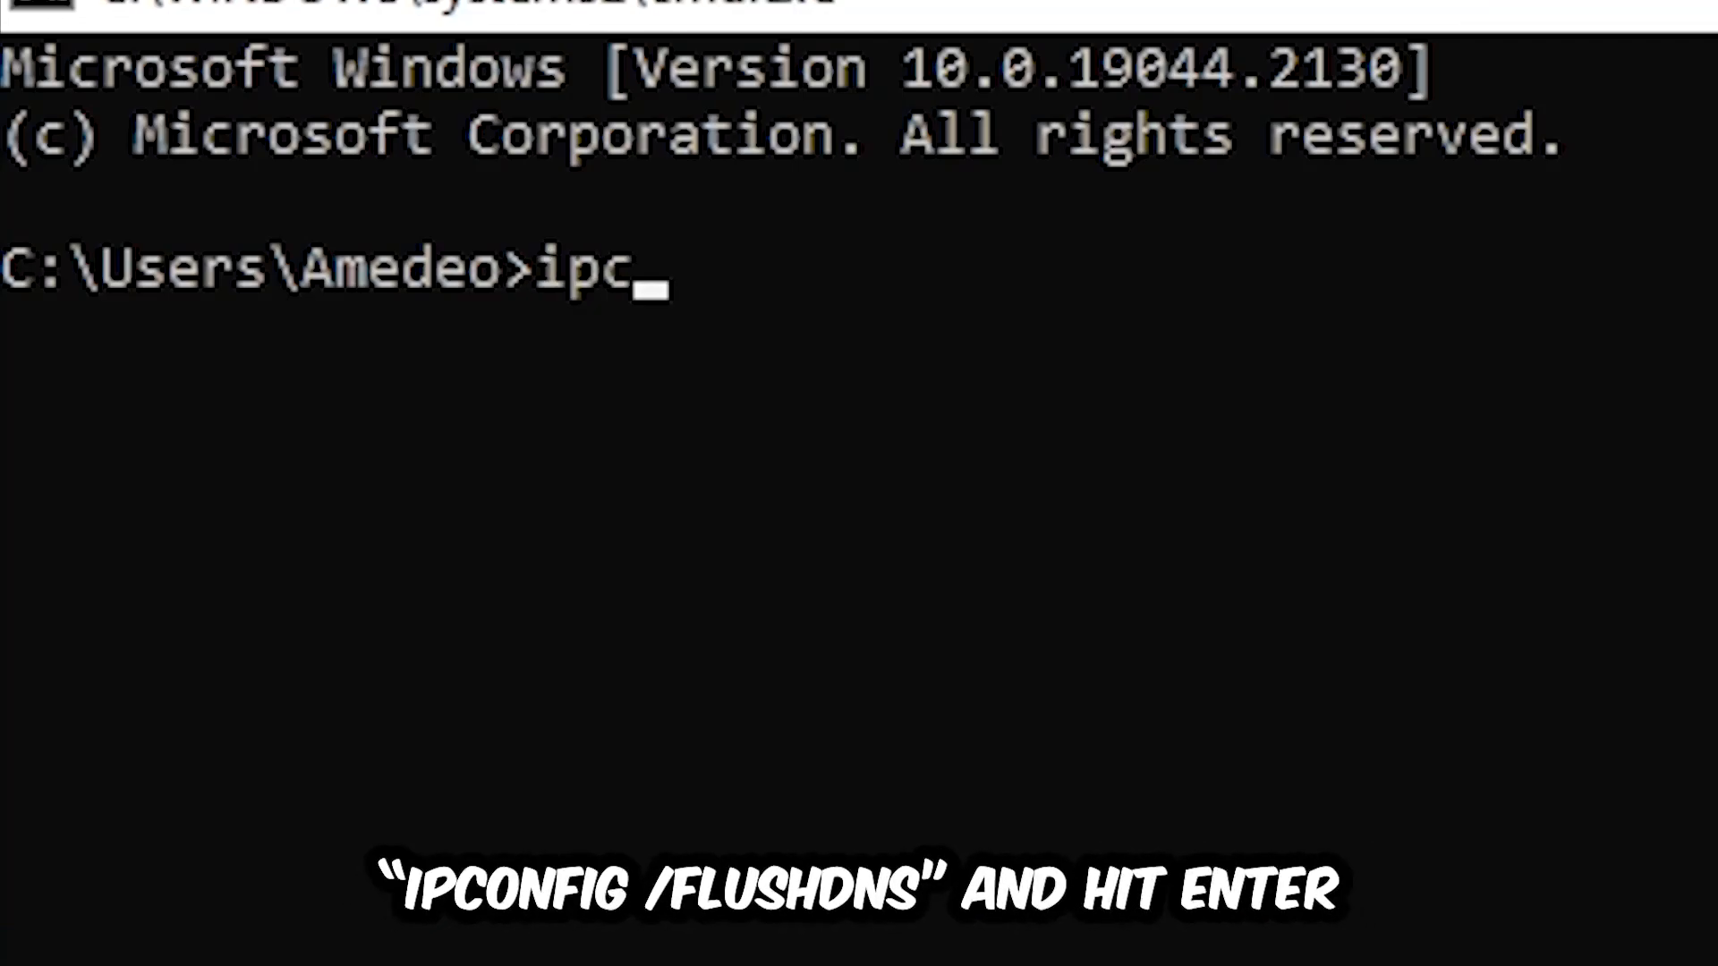
pyautogui.write('onfig /')
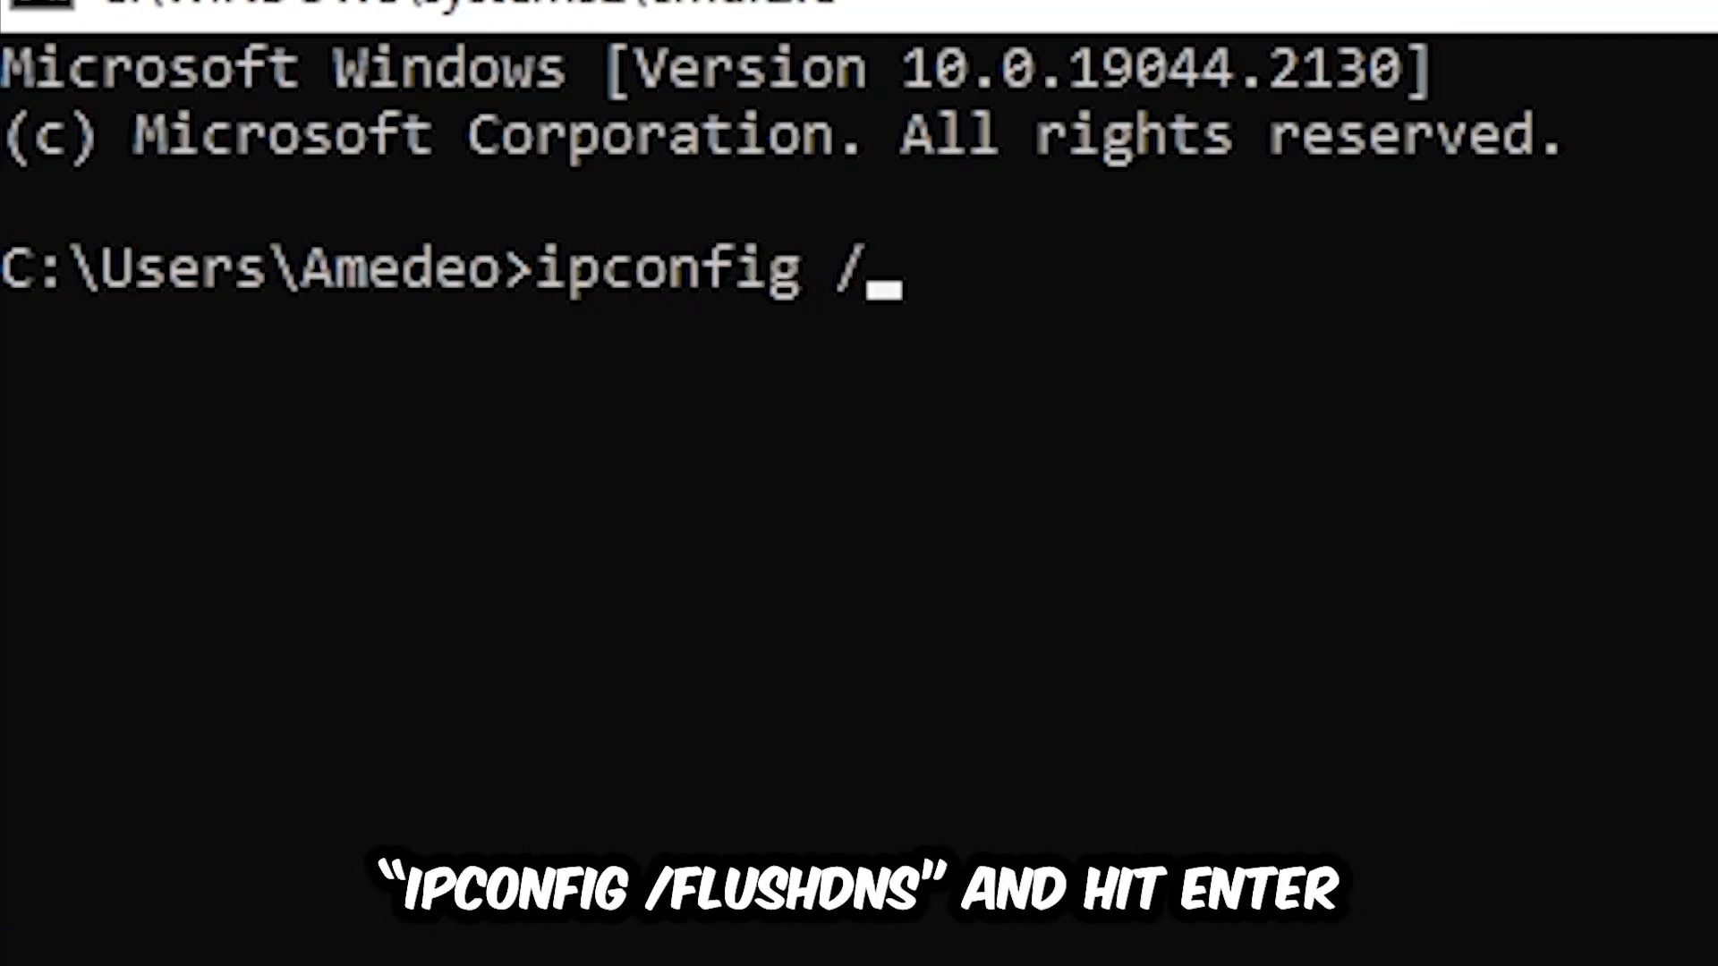
pyautogui.write('flus')
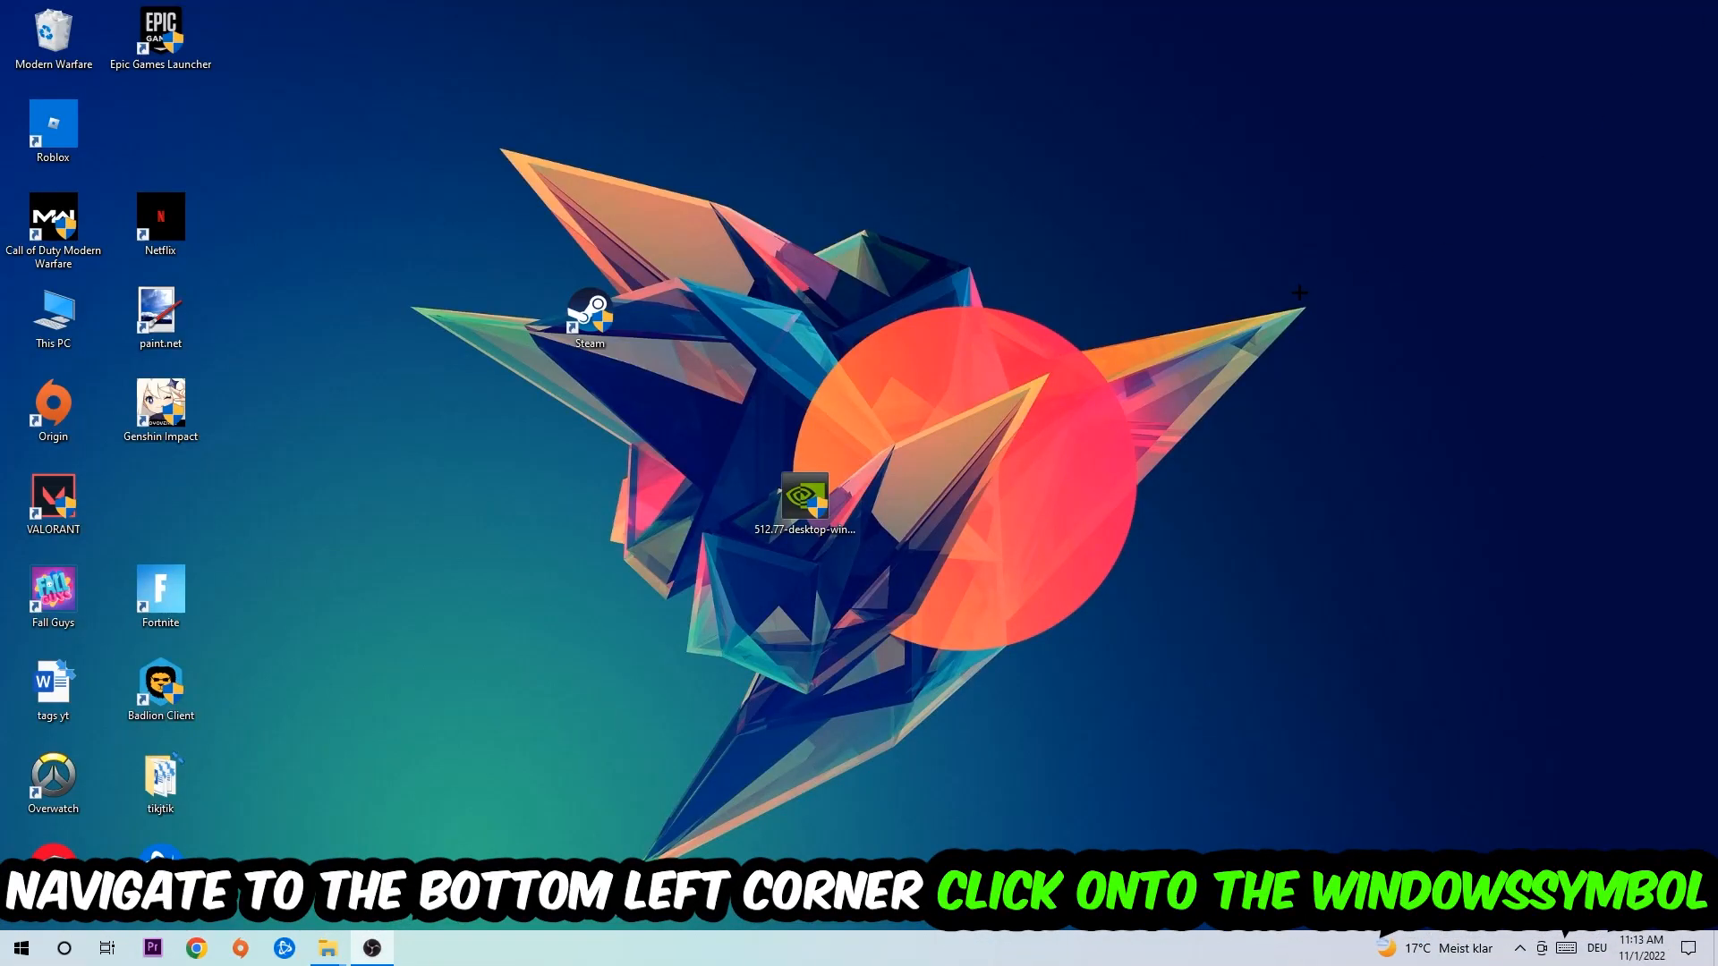
# Step: Go from Start to Settings, Network & Internet, then Network and Sharing Center
pyautogui.click(20, 948)
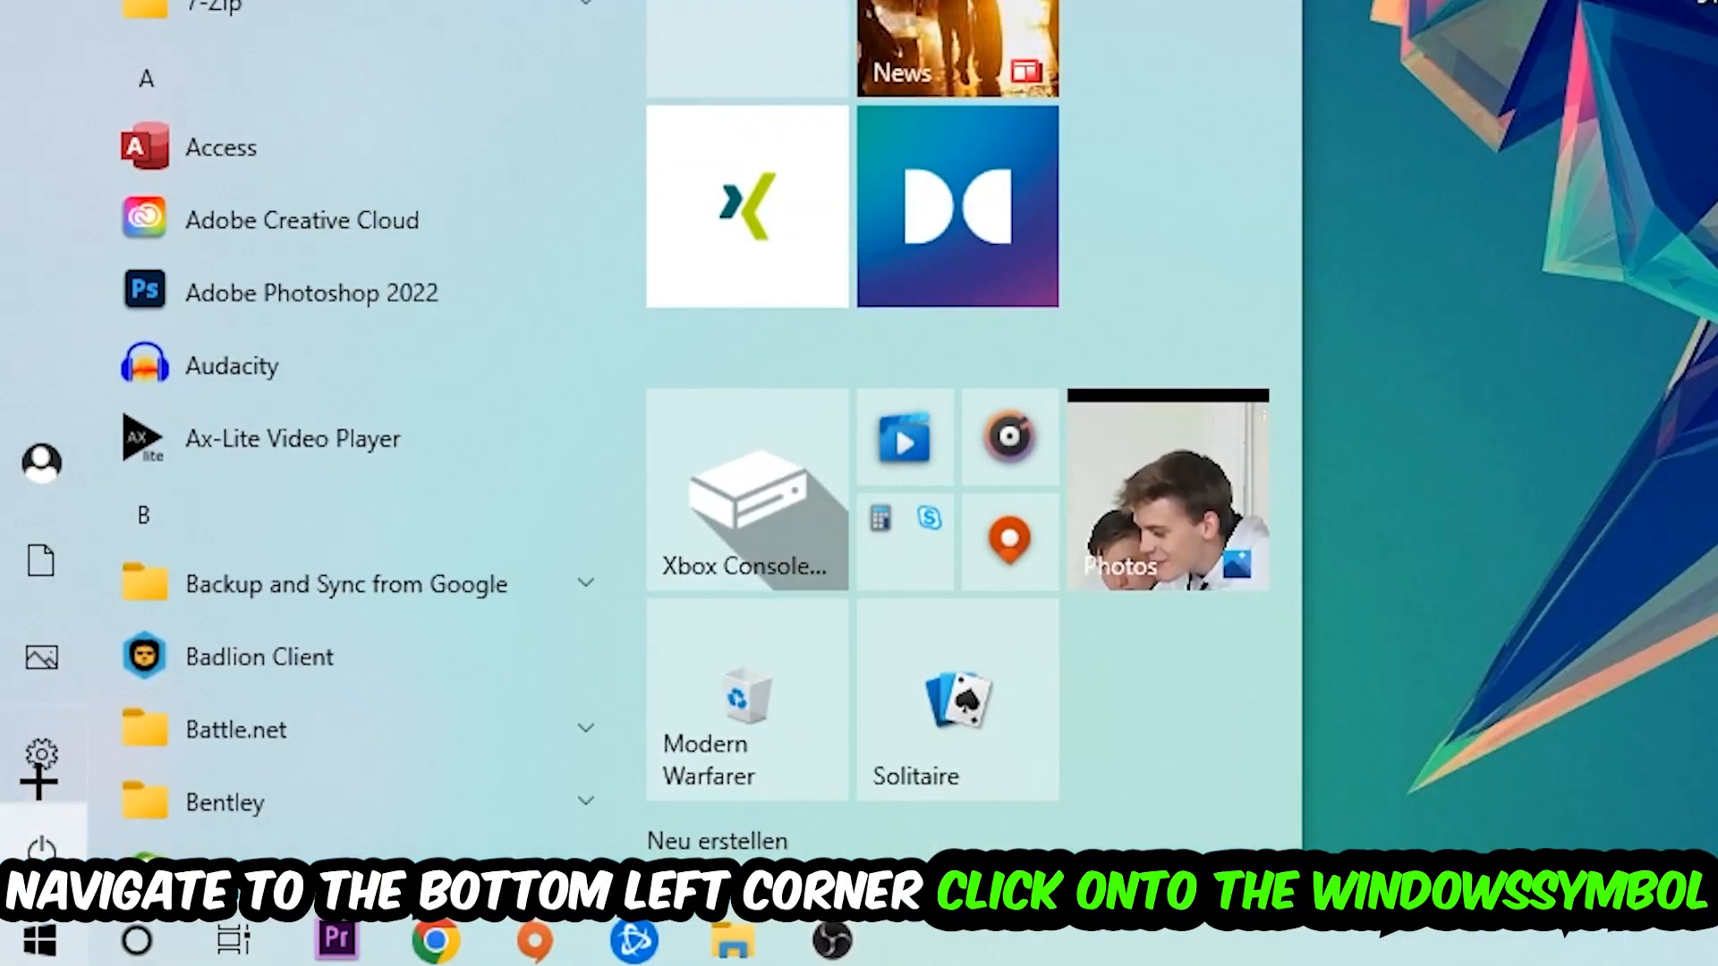
pyautogui.click(41, 763)
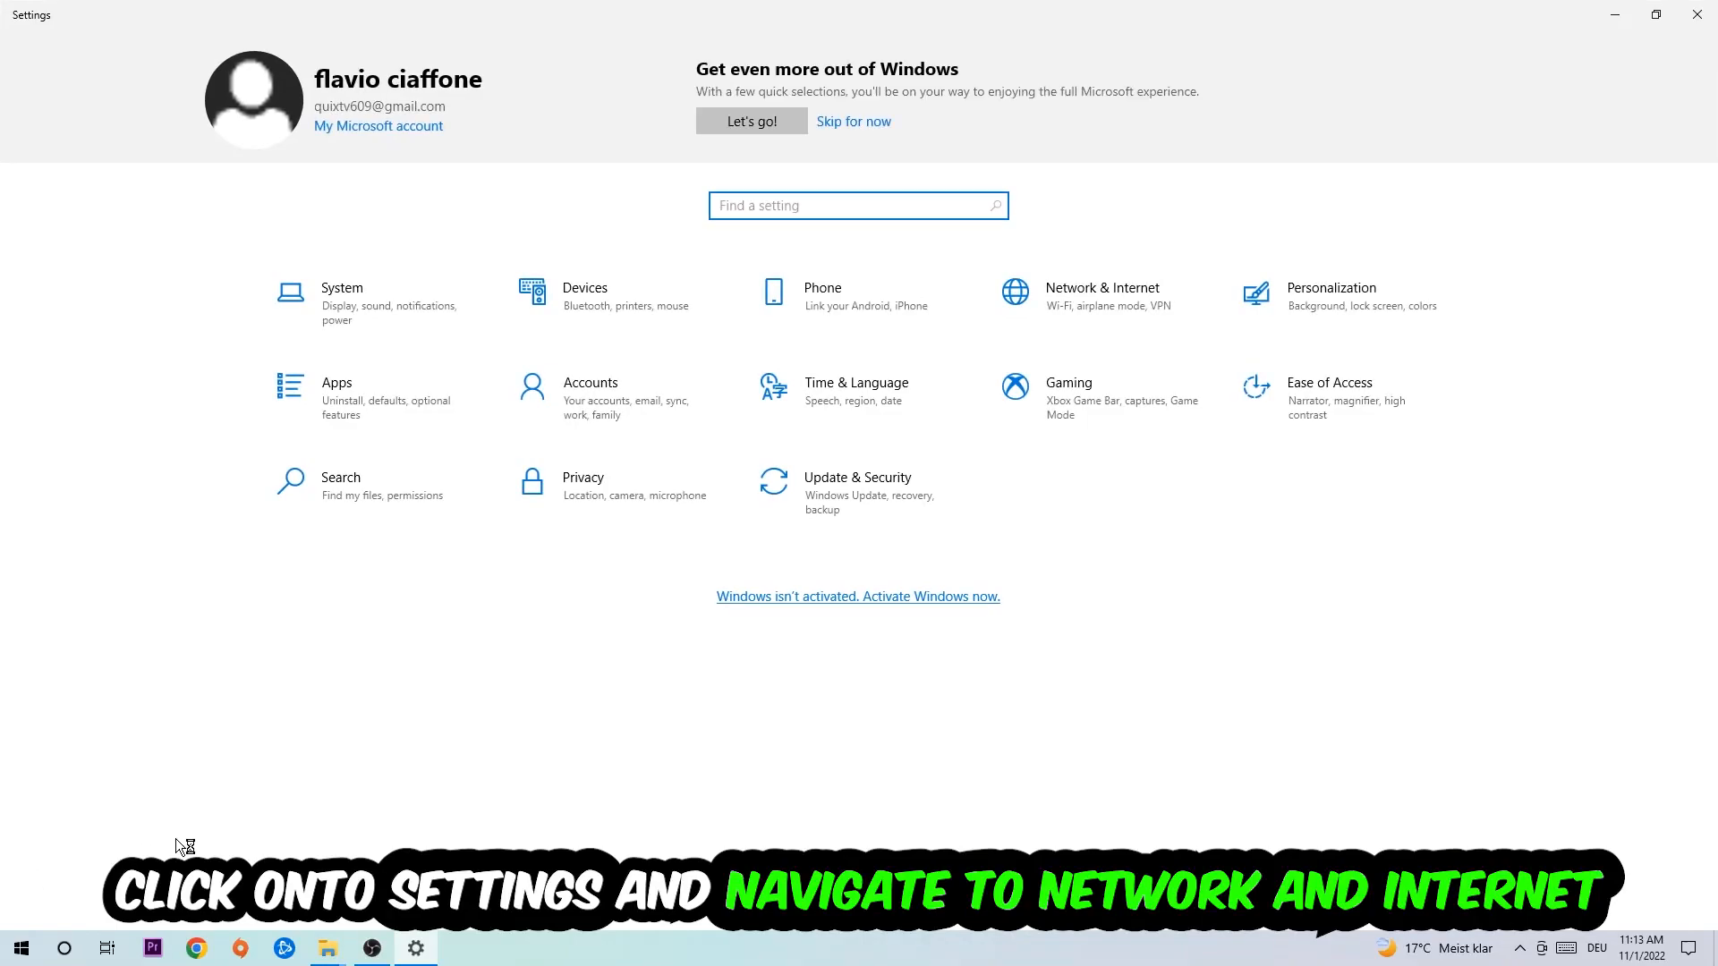
pyautogui.click(1102, 296)
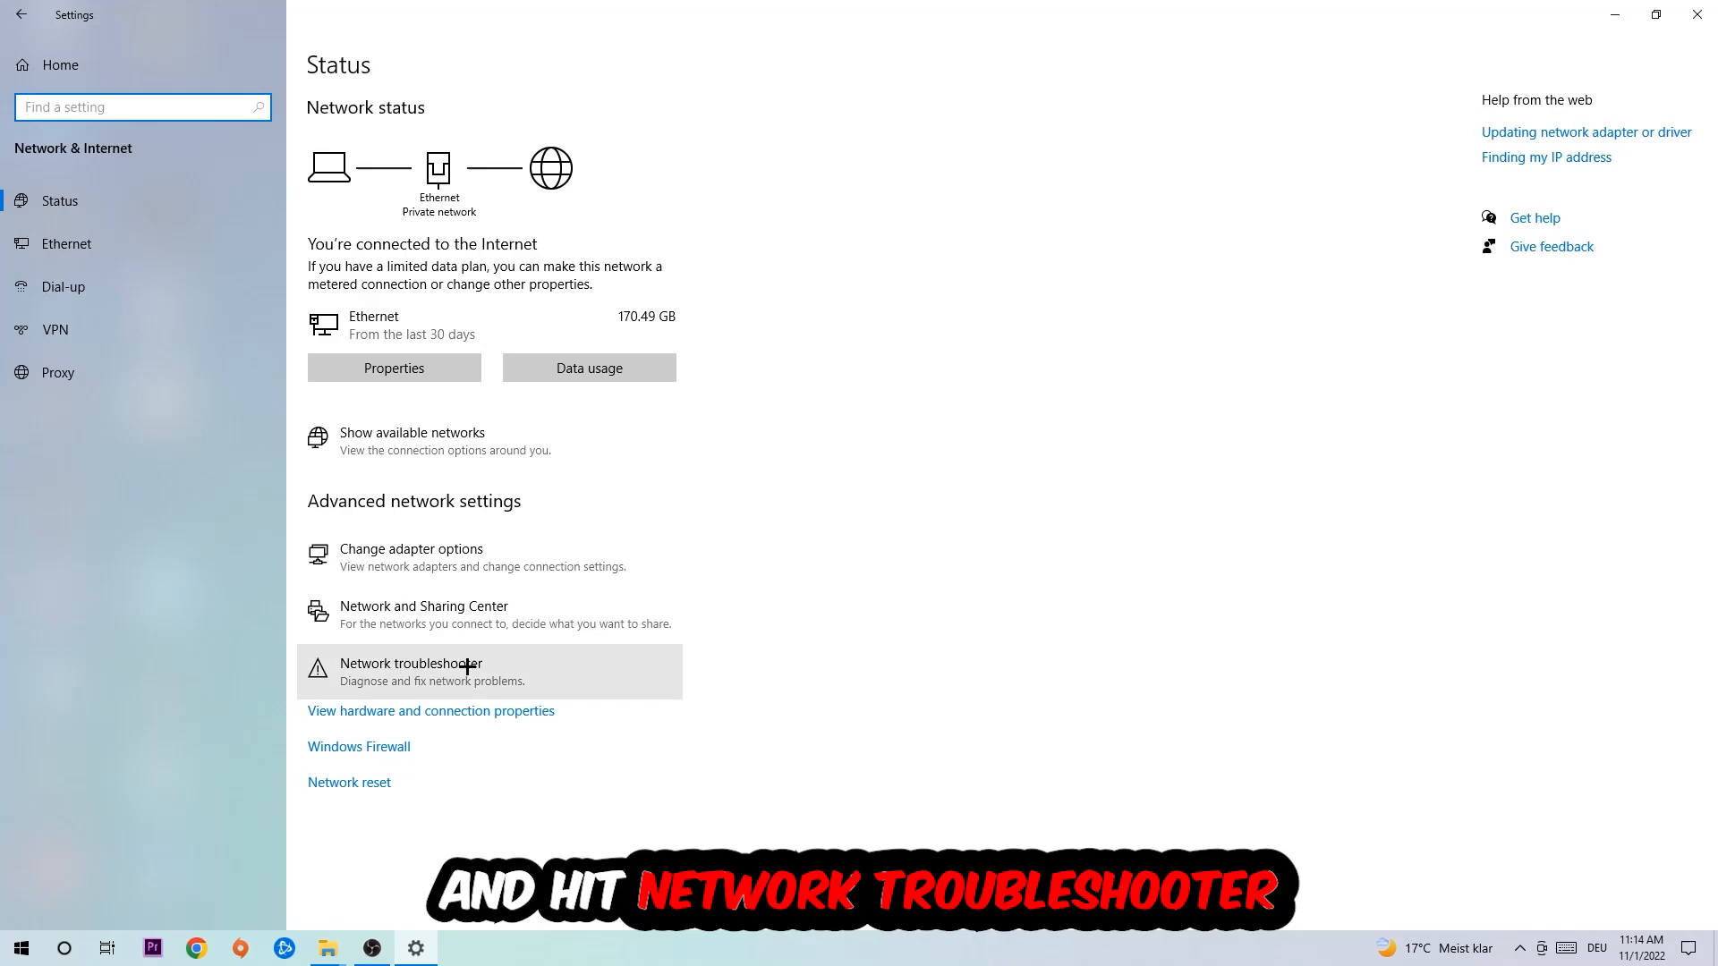
pyautogui.moveTo(474, 674)
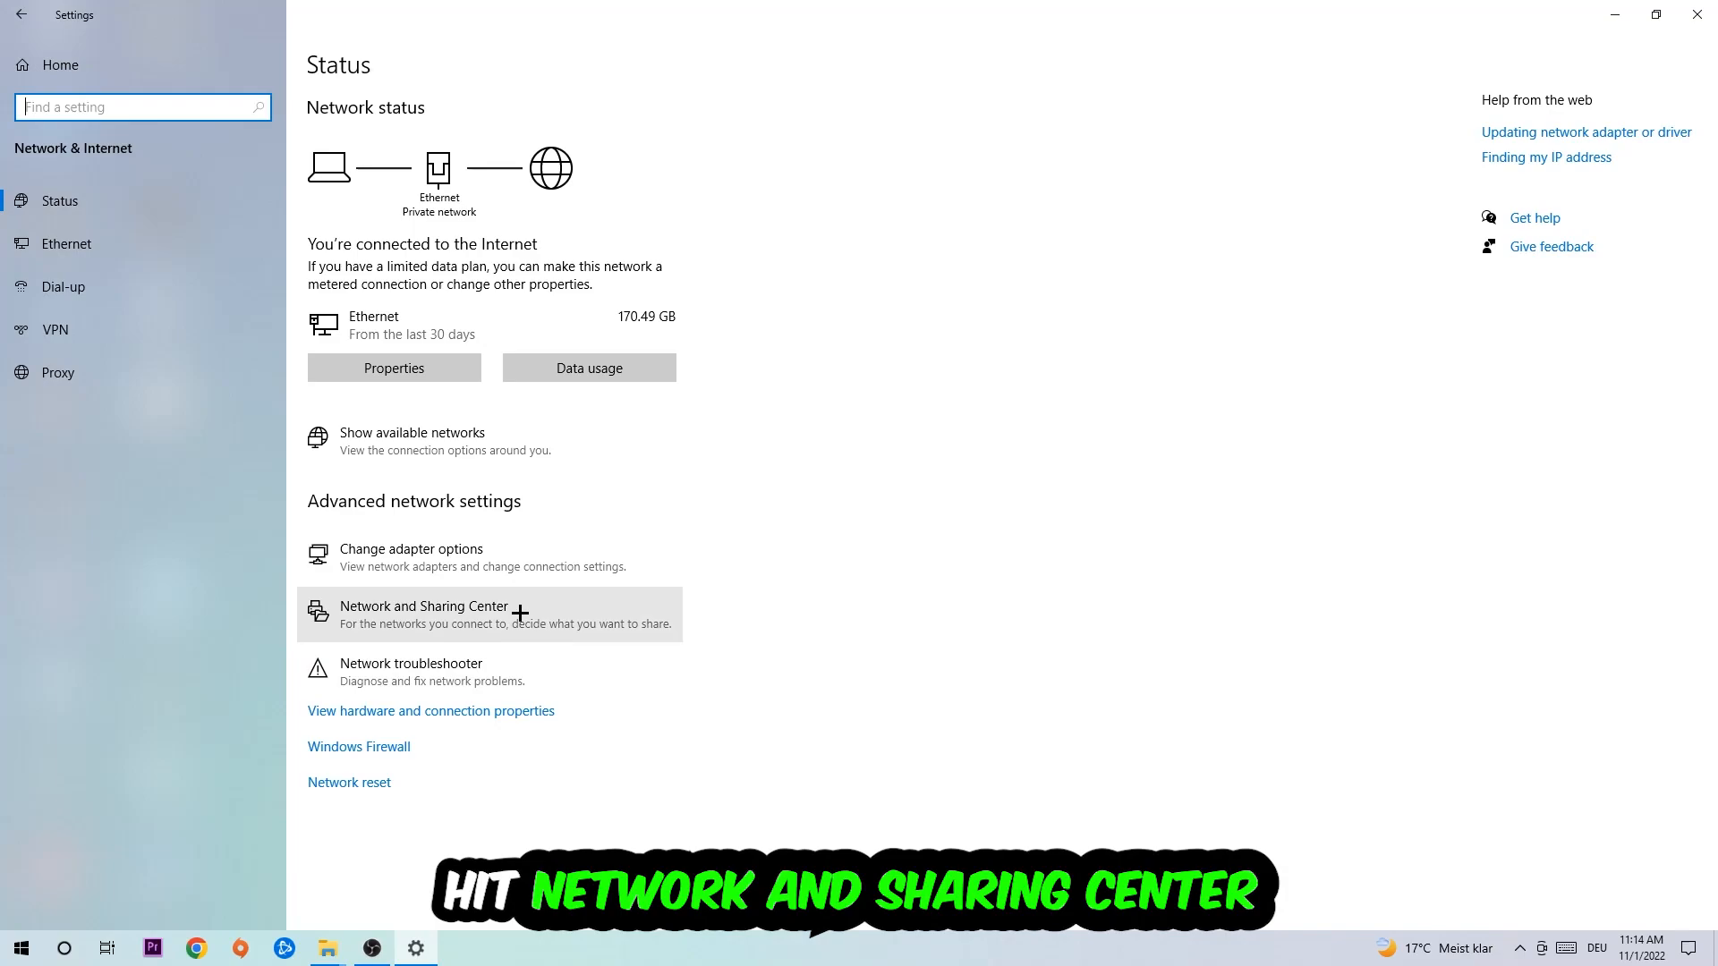
pyautogui.click(424, 614)
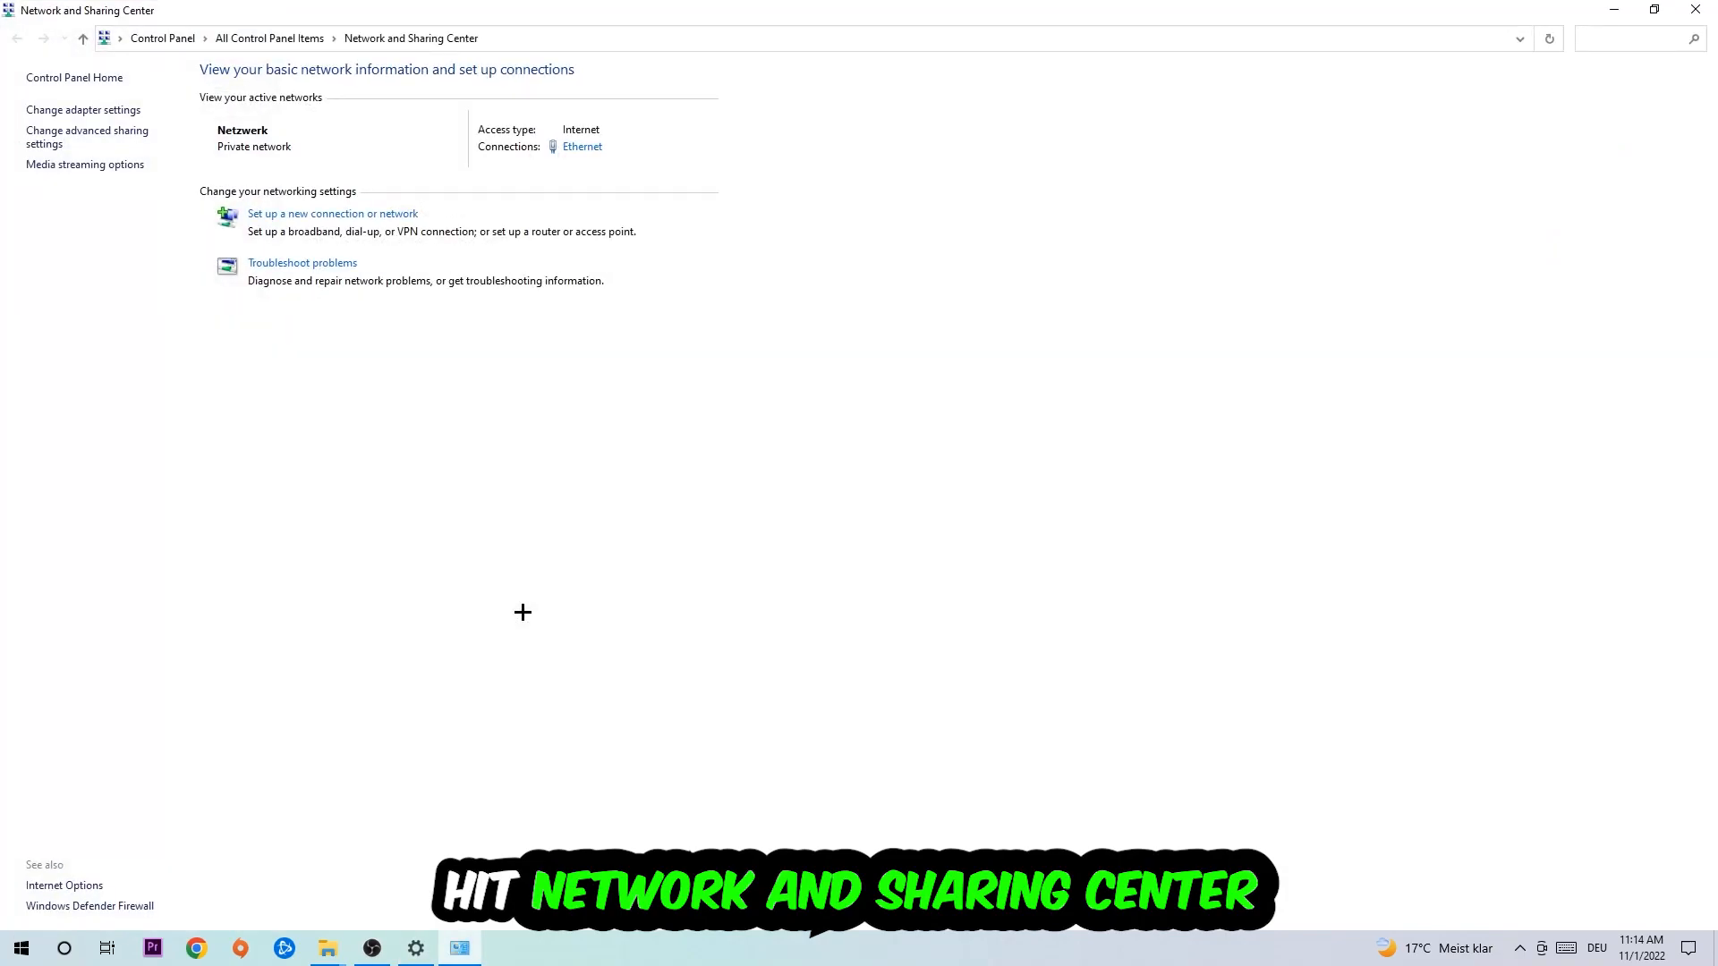
pyautogui.moveTo(499, 614)
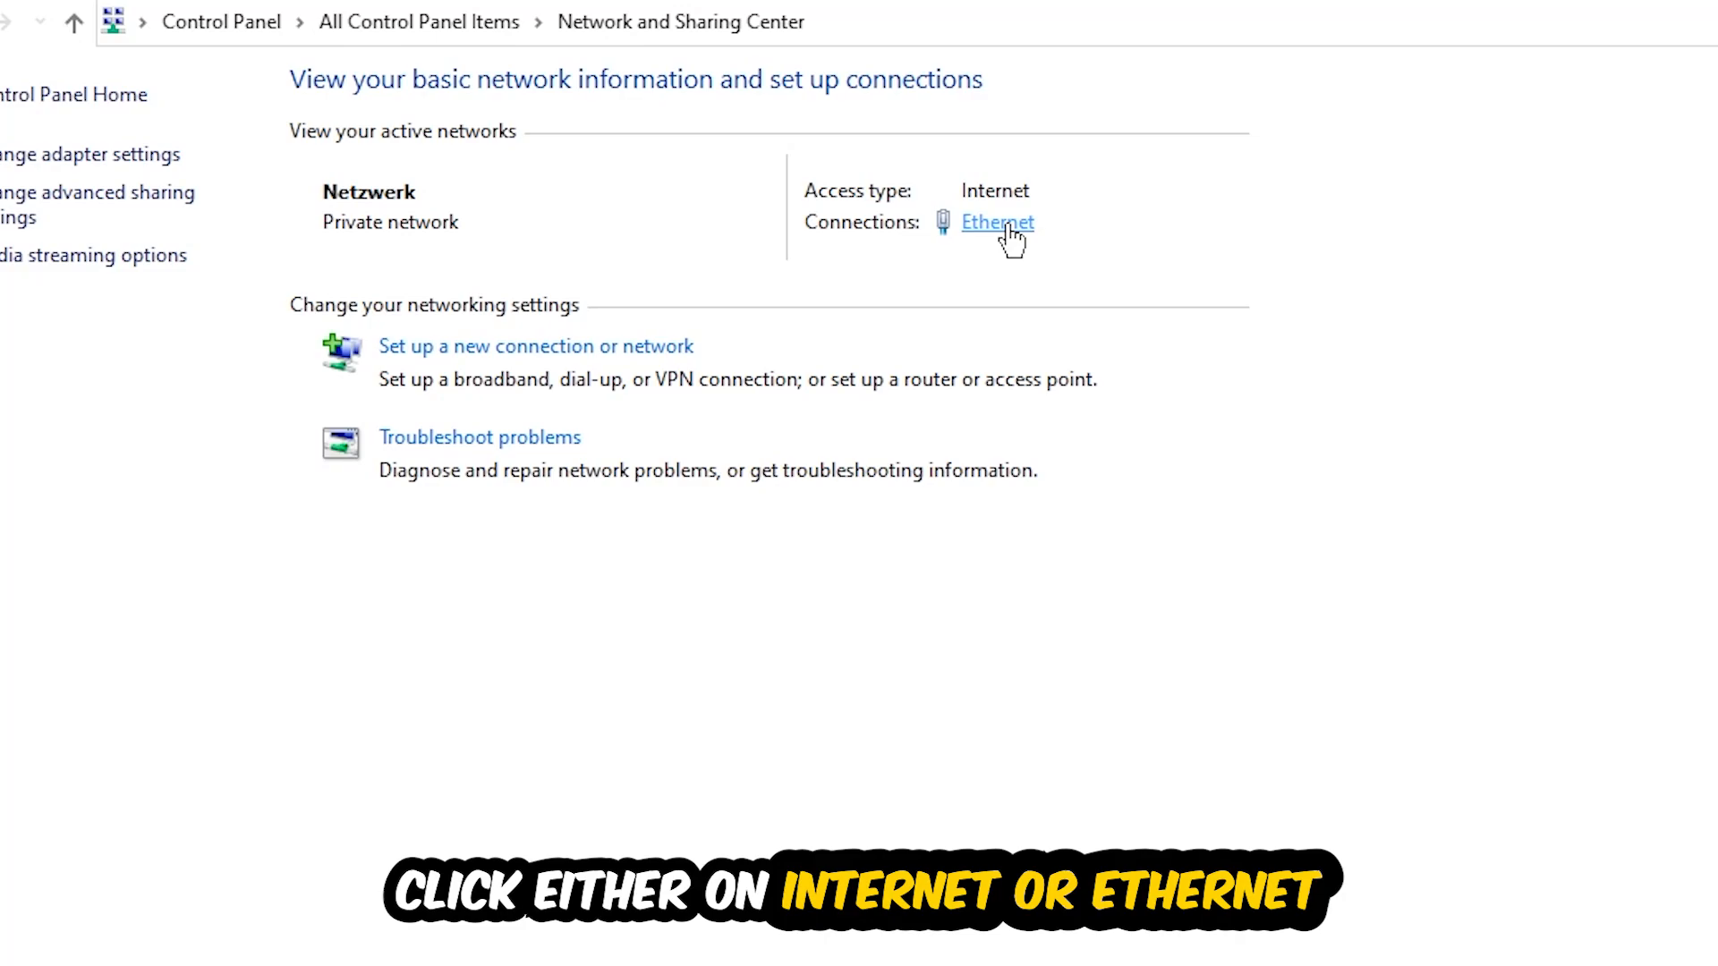
# Step: Open the Ethernet connection's properties and its Internet Protocol Version 4 (TCP/IPv4) settings
pyautogui.click(995, 223)
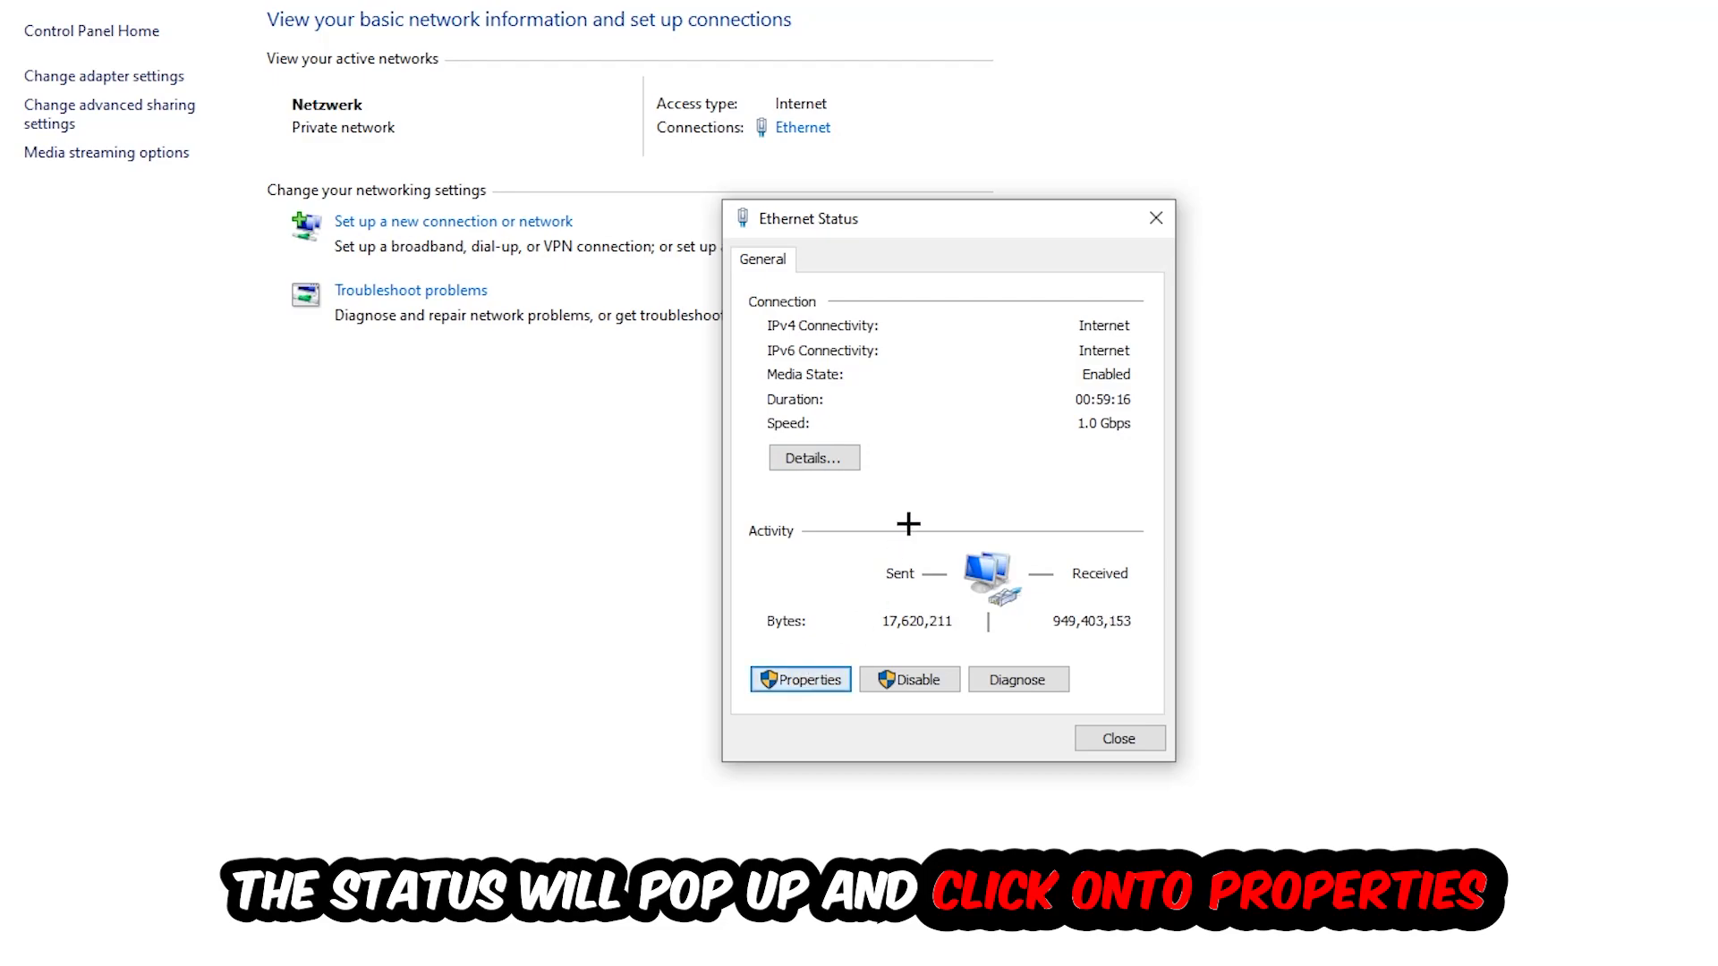
pyautogui.click(800, 679)
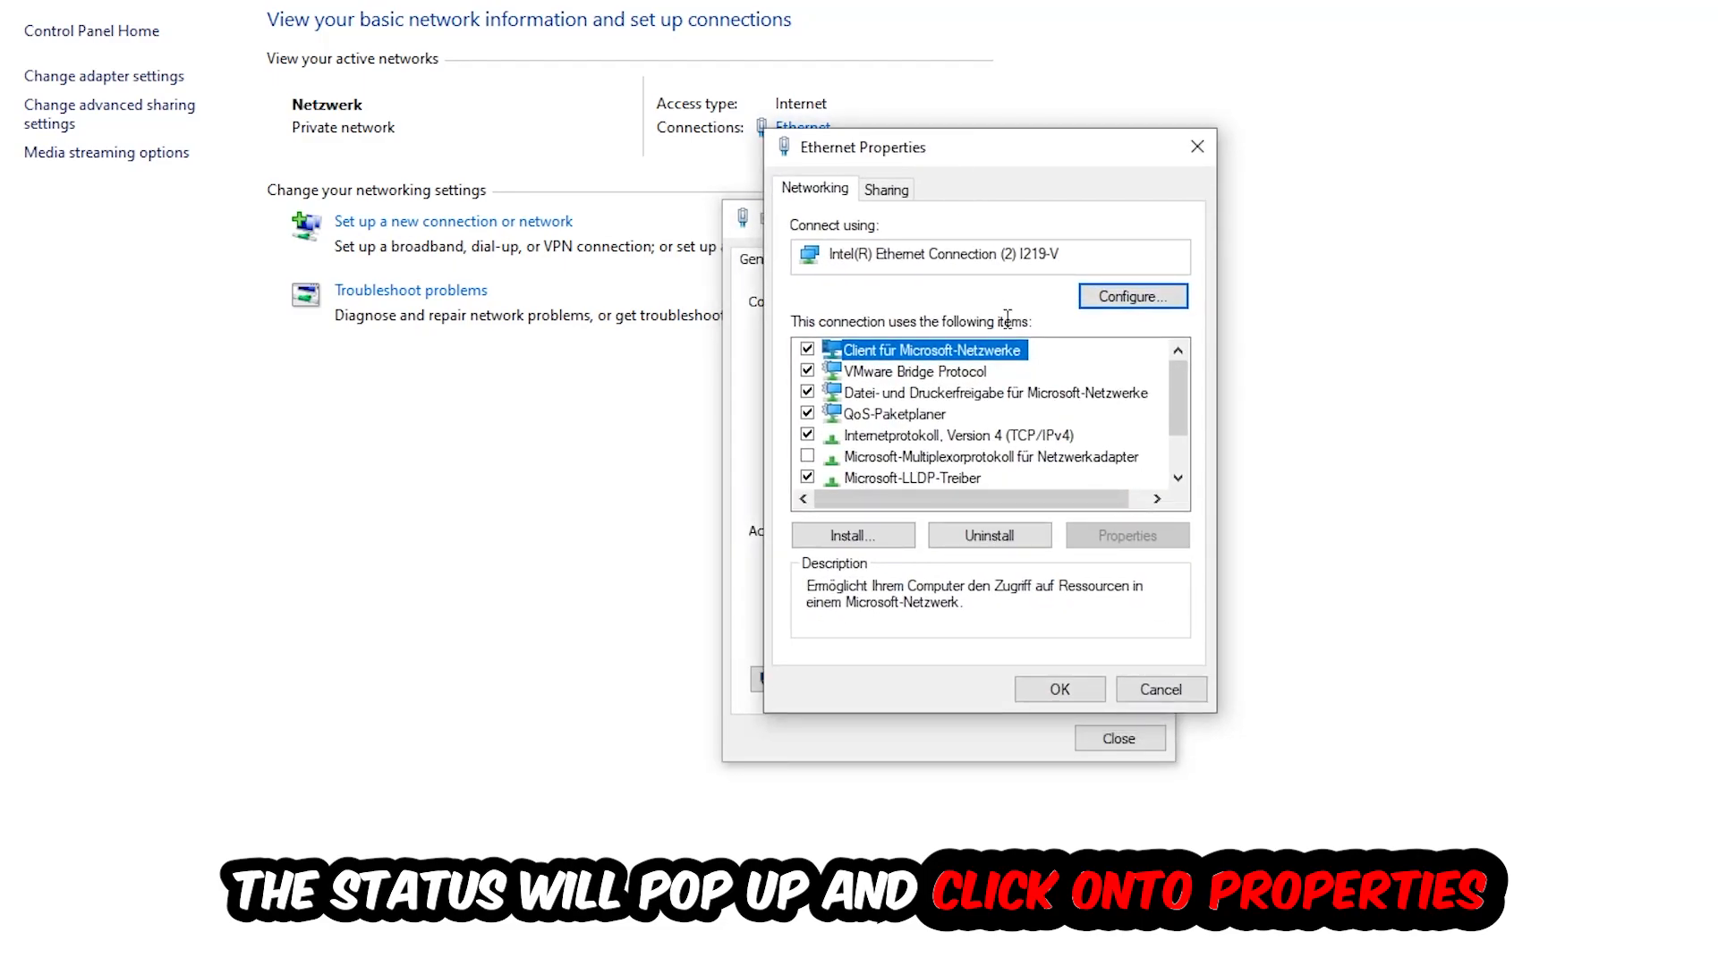
pyautogui.click(957, 435)
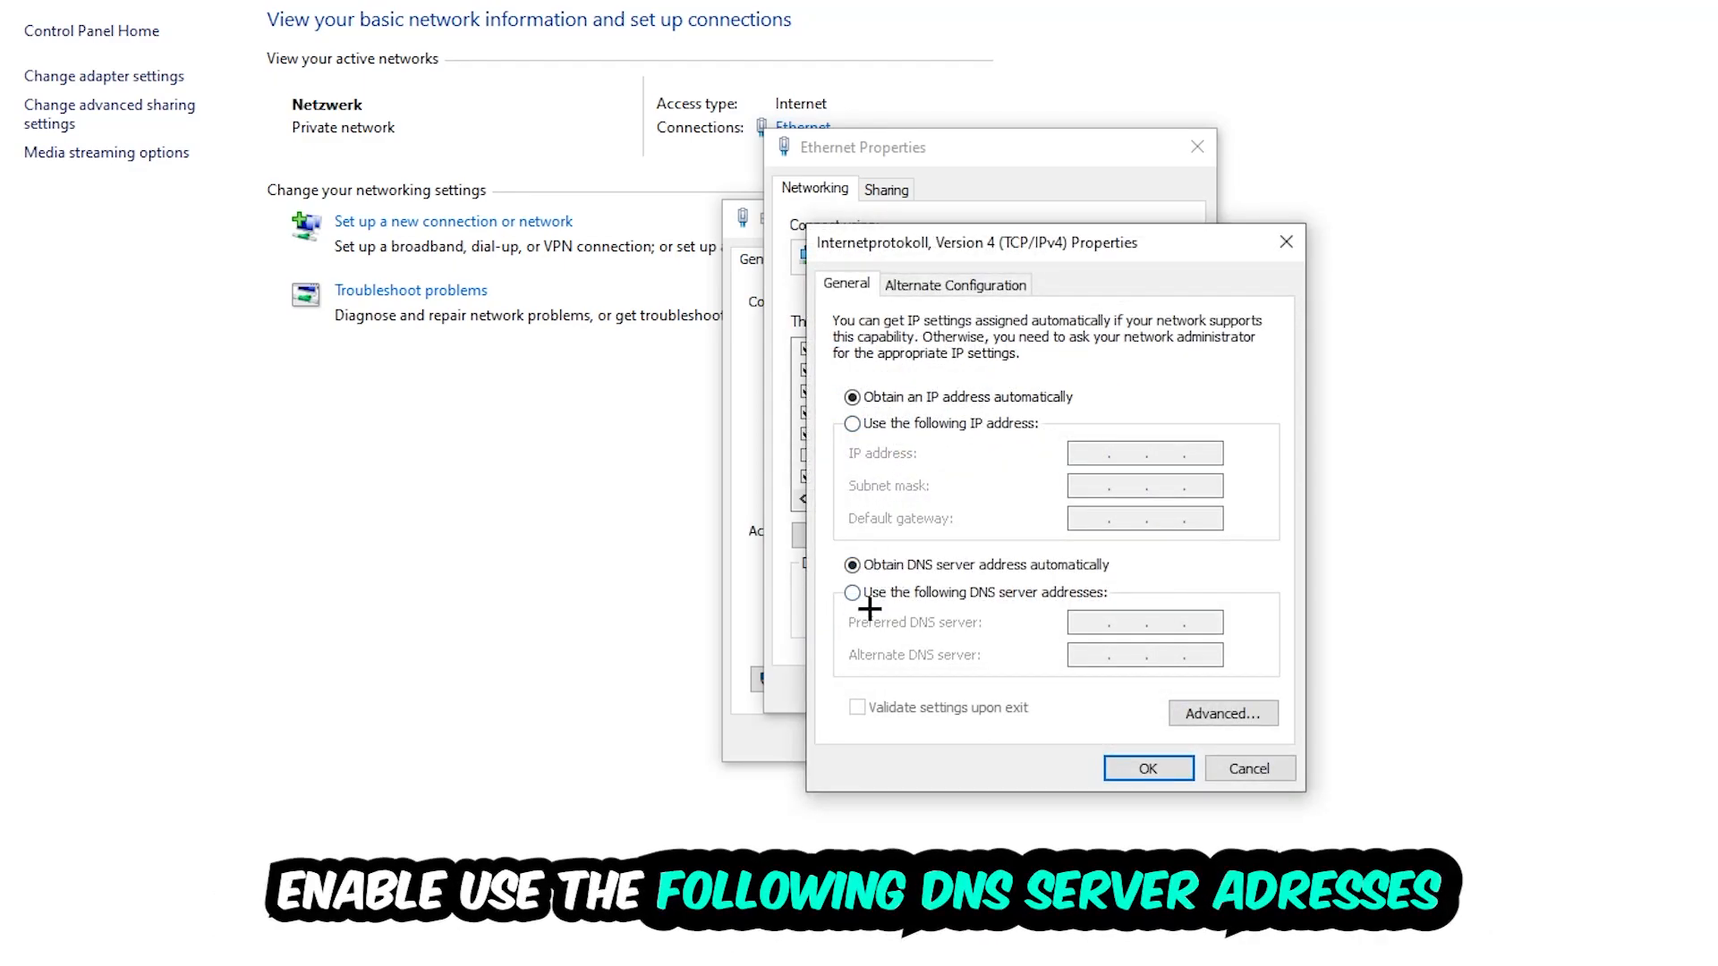
# Step: Switch IPv4 to 'Use the following DNS server addresses', enter the preferred server, and confirm
pyautogui.click(852, 593)
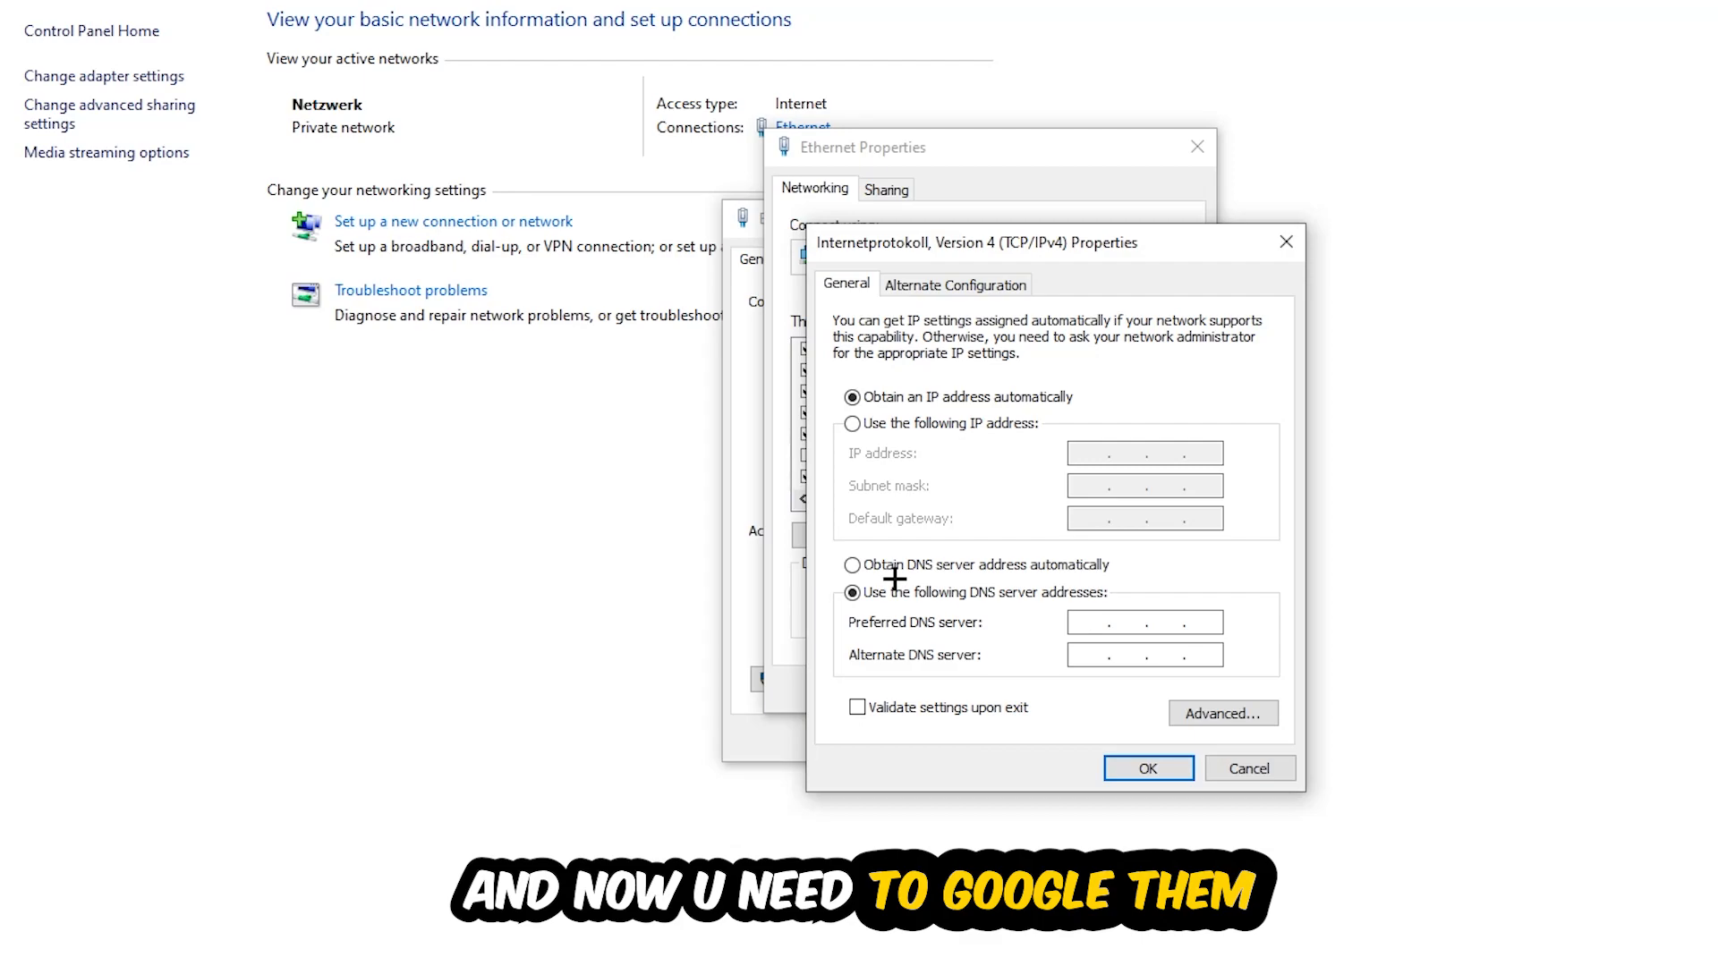
pyautogui.click(1142, 621)
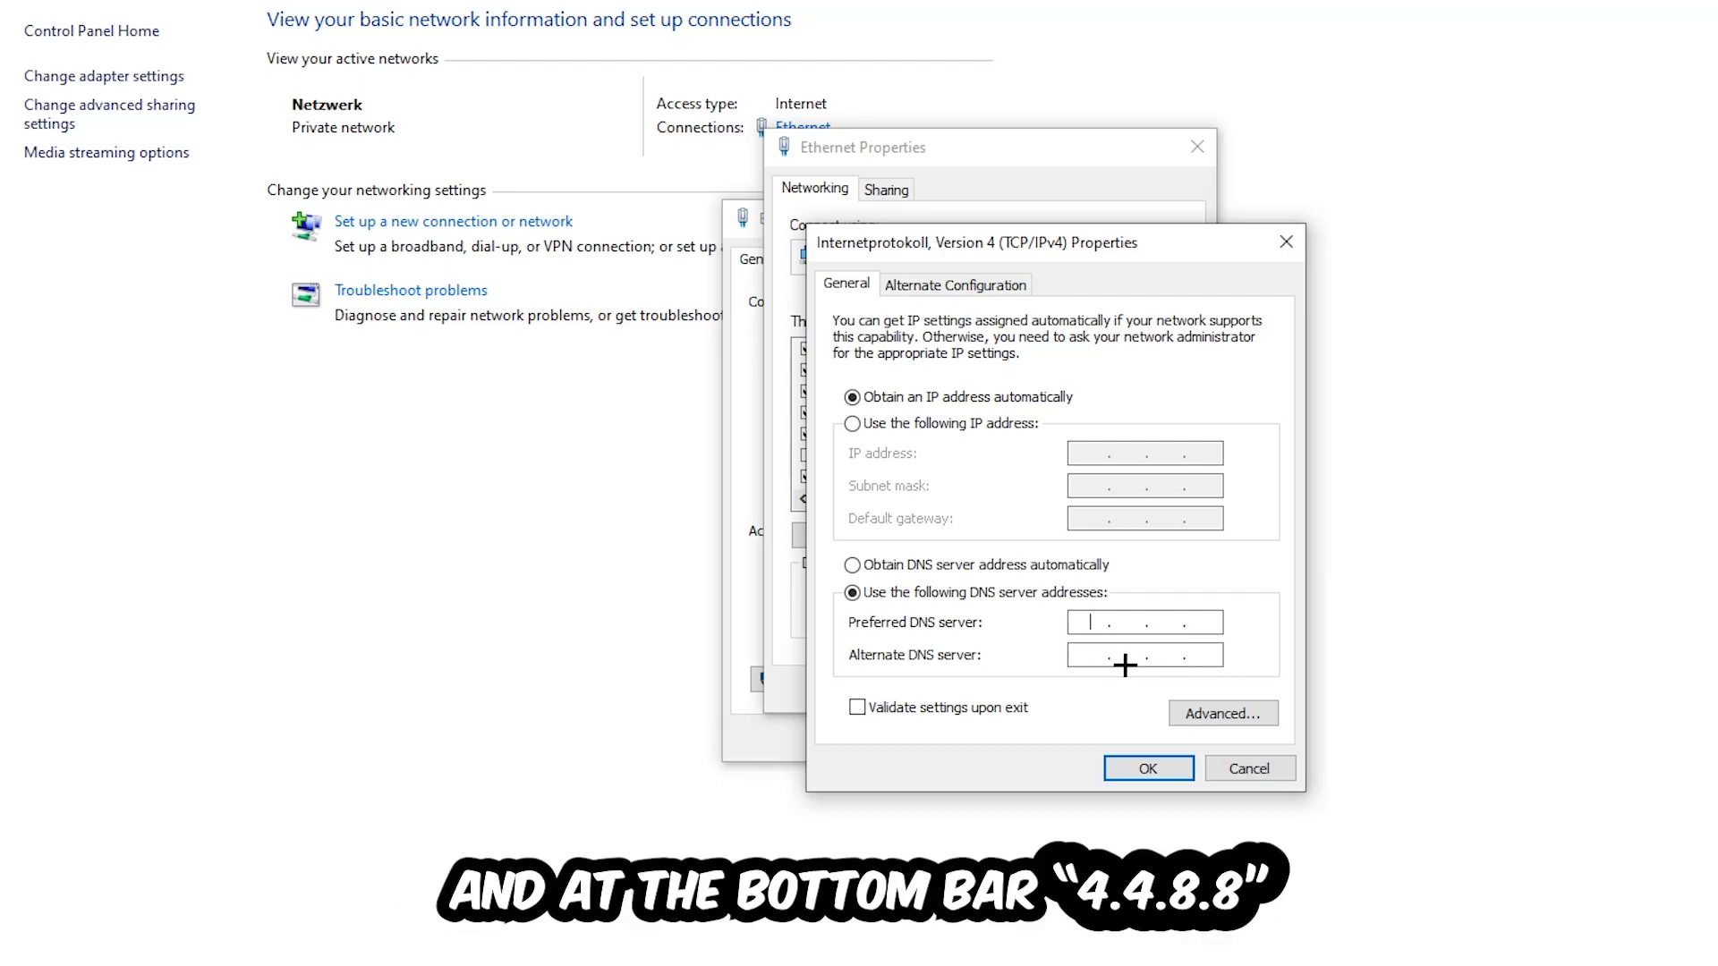
pyautogui.click(1146, 768)
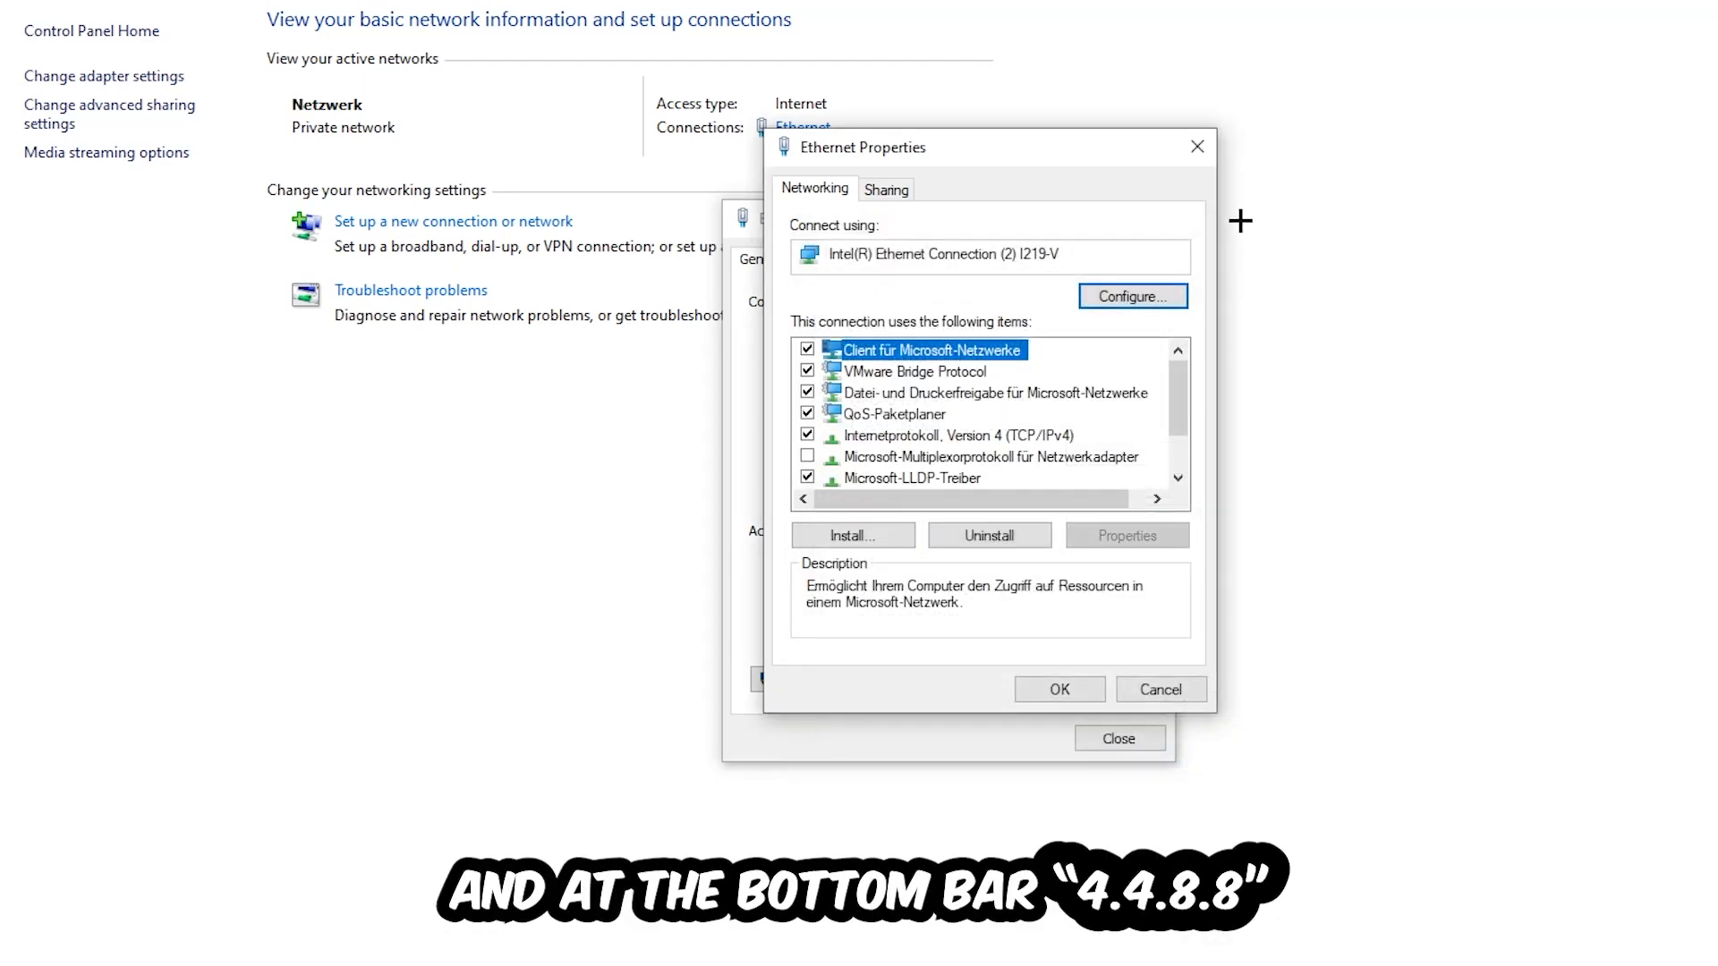